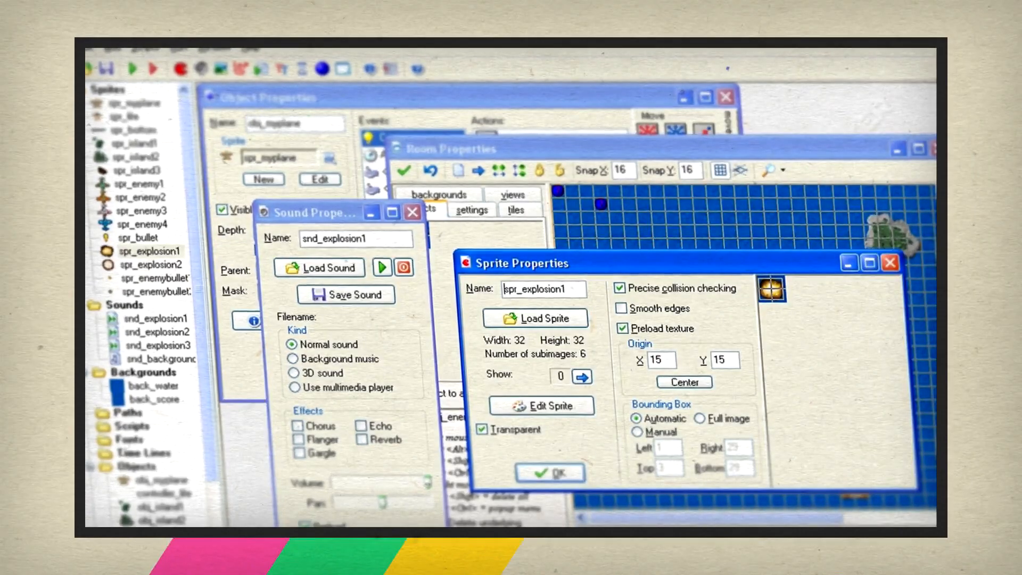
Draw a white rectangle outline filling the upper half of sprite1
{"action": "left_click", "coordinate": [132, 68]}
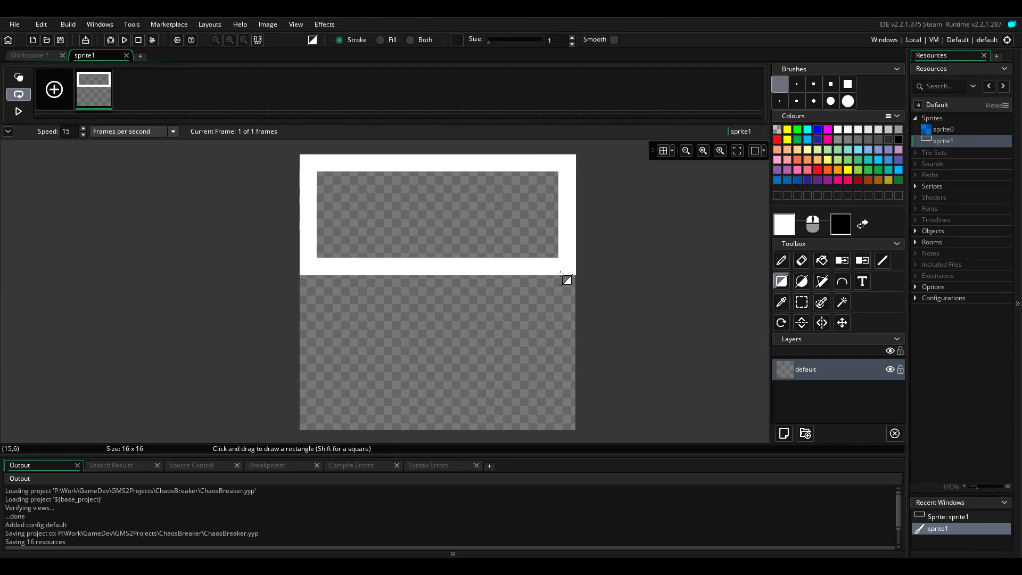
{"action": "left_click", "coordinate": [781, 260]}
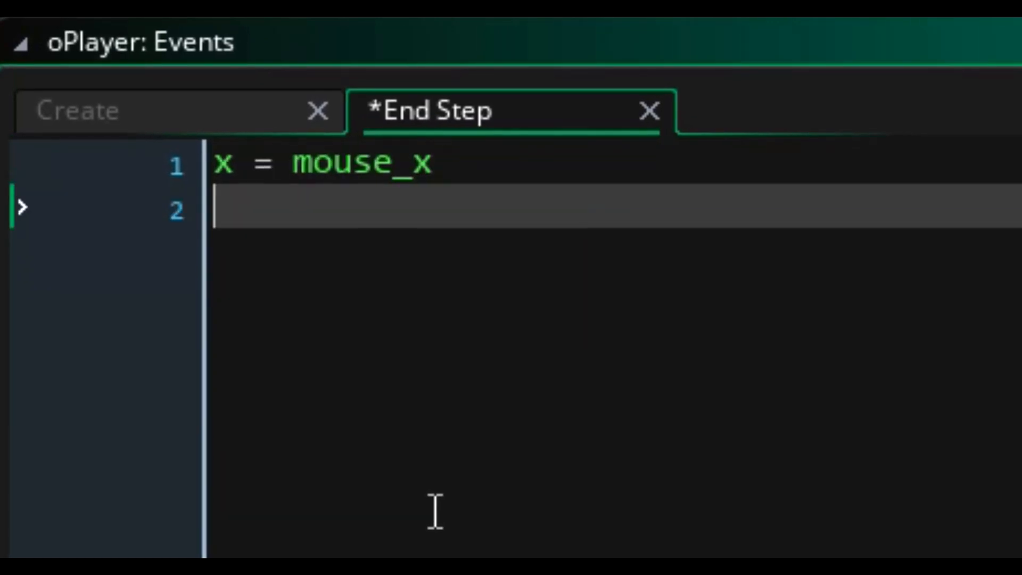
Add y = room_height-32 to oPlayer's End Step code and run with F5
{"action": "type", "text": "y = room_height-"}
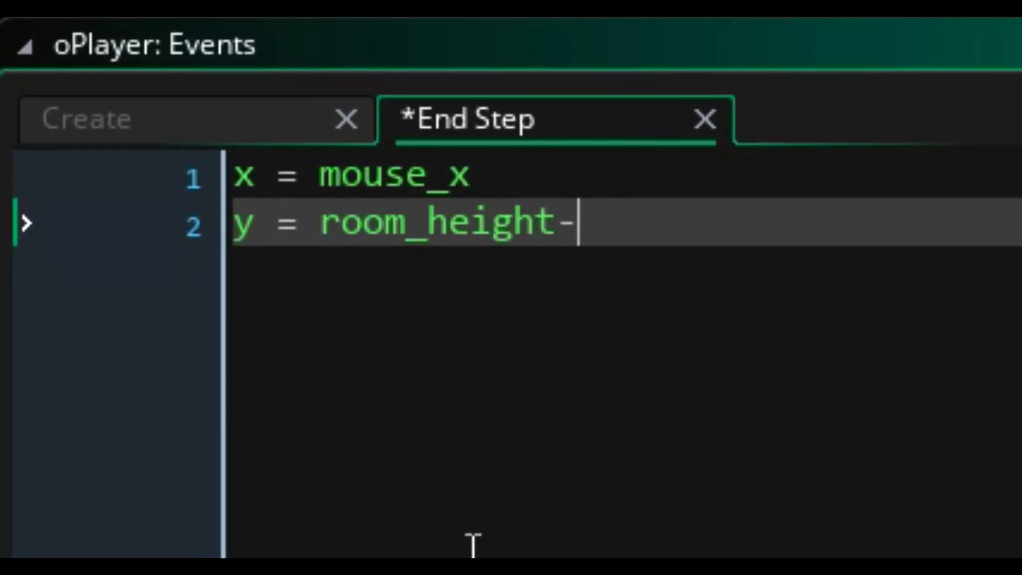
{"action": "type", "text": "32"}
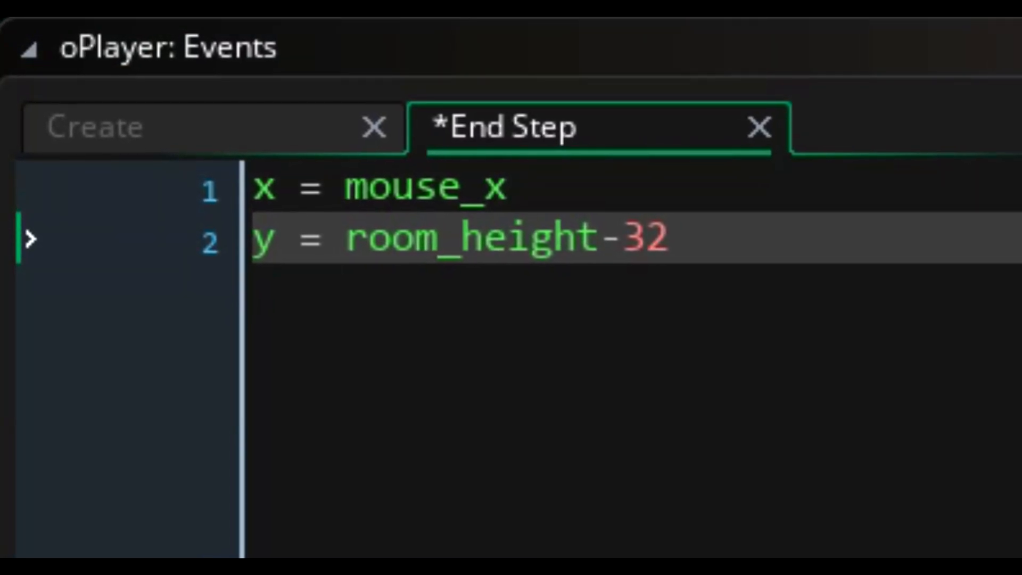
{"action": "key", "text": "F5"}
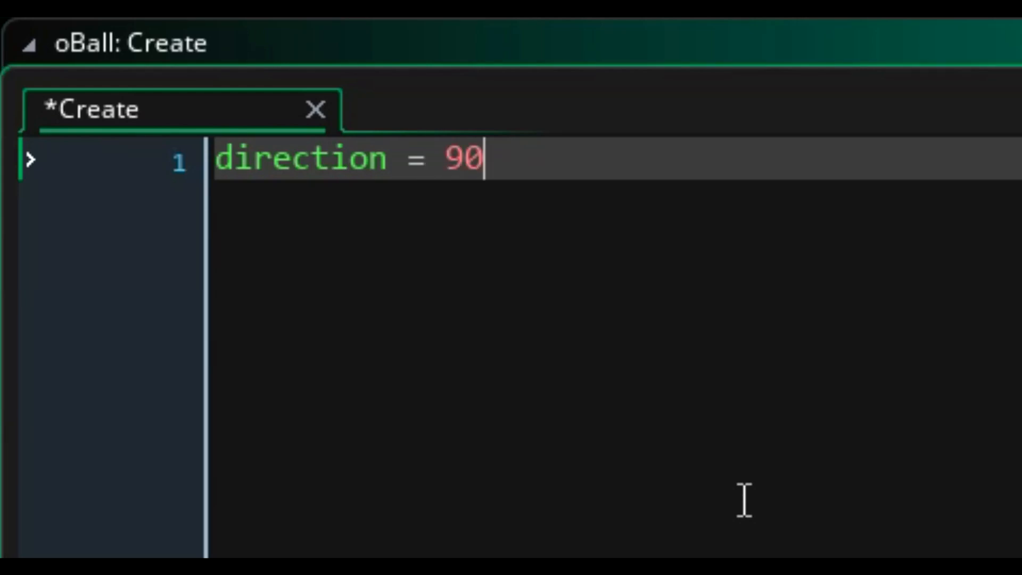
Give oBall a speed, flip direction on edges or place_meeting with oPlayer, then motion_set
{"action": "type", "text": "spe"}
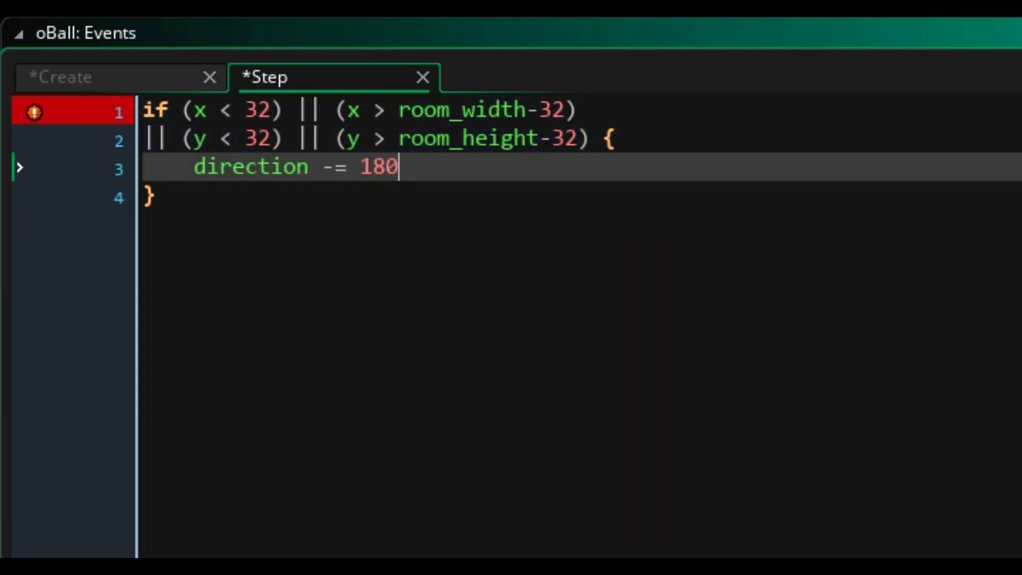
{"action": "type", "text": "motion_set(direction,speed"}
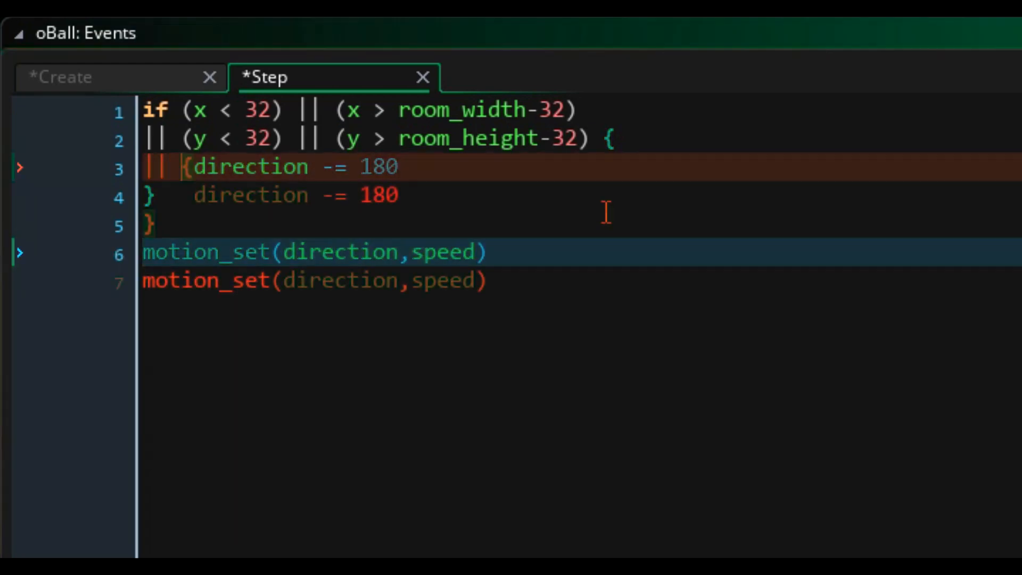
{"action": "type", "text": "place_meeting(x,y,oPl"}
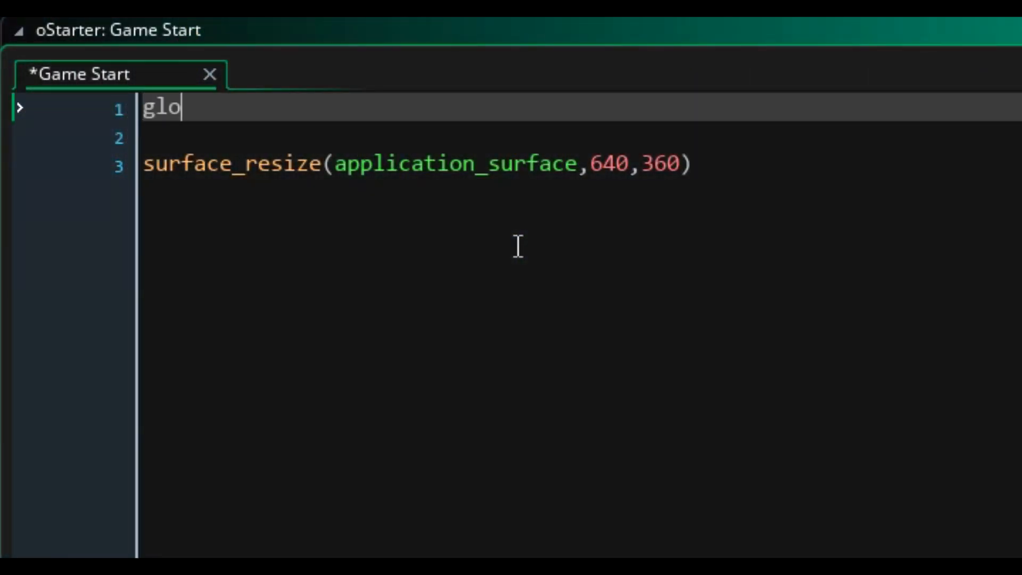
Declare globalvar _globalspeed and set _globalspeed = 1 in oStarter's Game Start event
{"action": "type", "text": "balvar"}
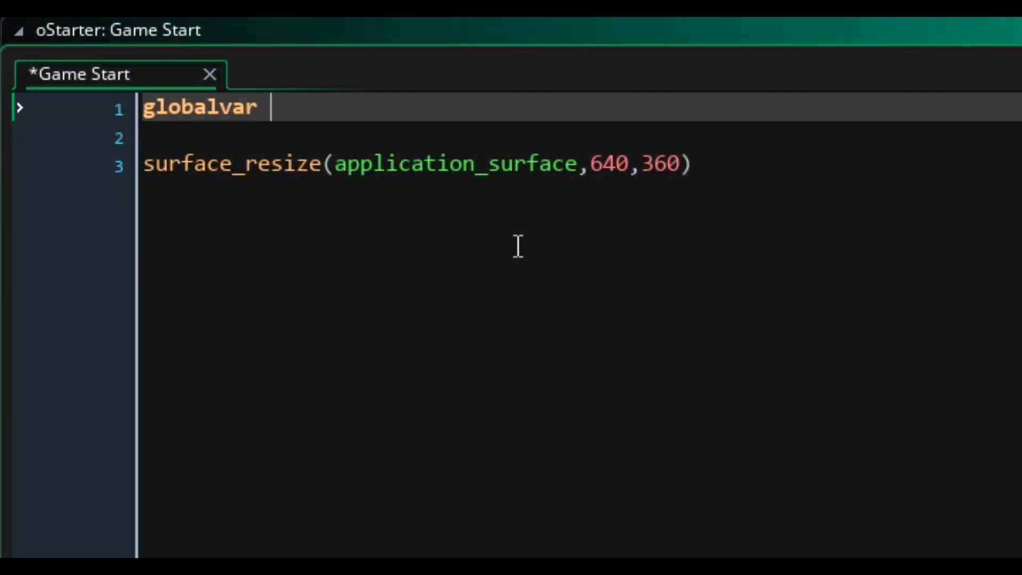
{"action": "type", "text": "_globalspee"}
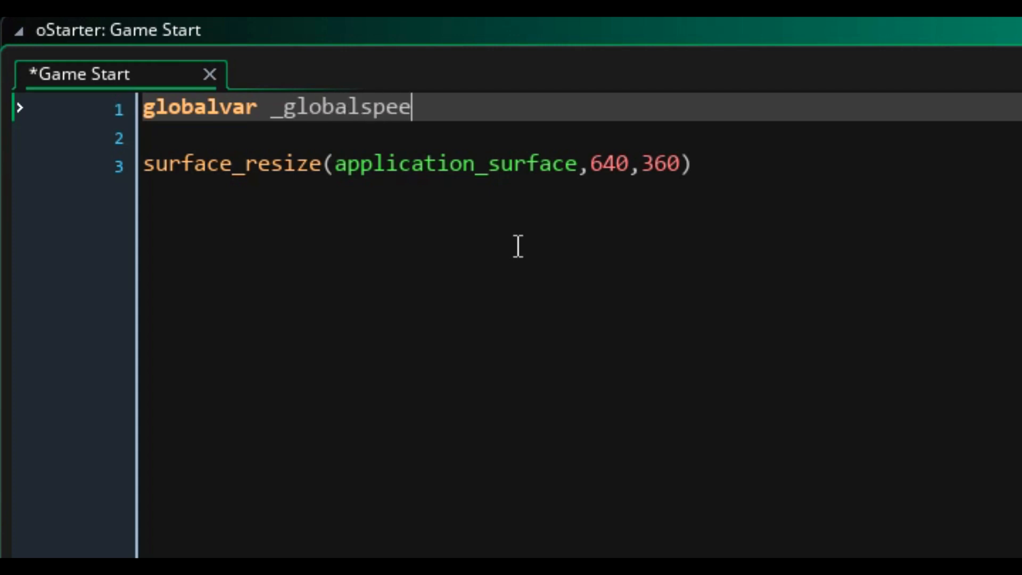
{"action": "type", "text": "d;"}
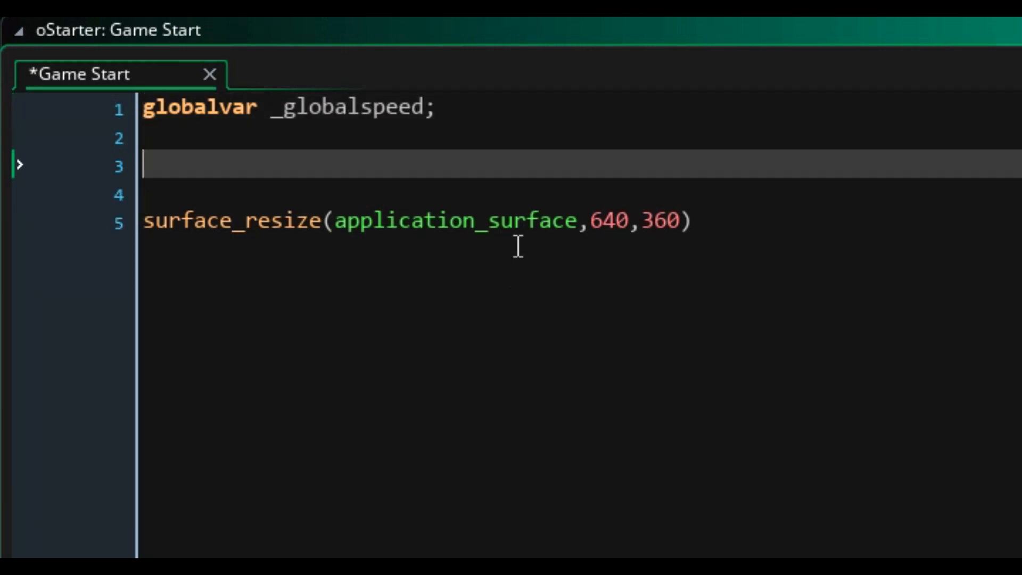
{"action": "type", "text": "_globalspee"}
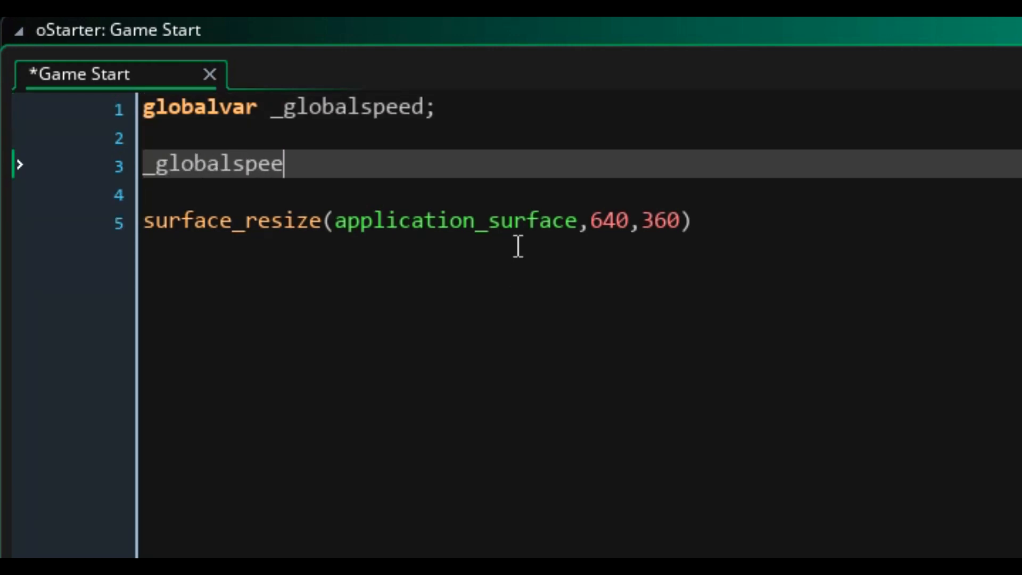
{"action": "type", "text": "d = 1"}
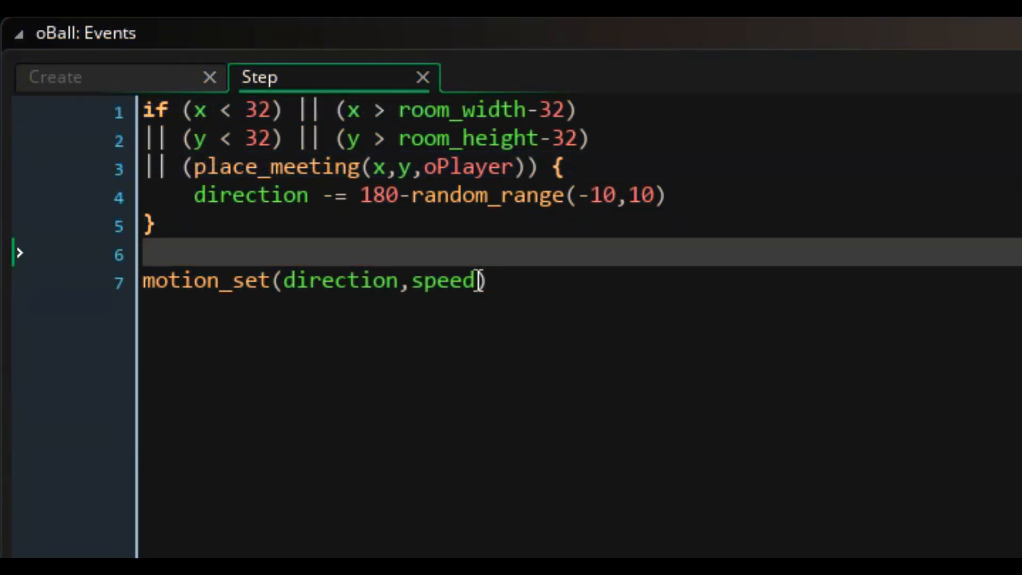
Multiply the ball's motion_set speed by _globalspeed
{"action": "type", "text": "*"}
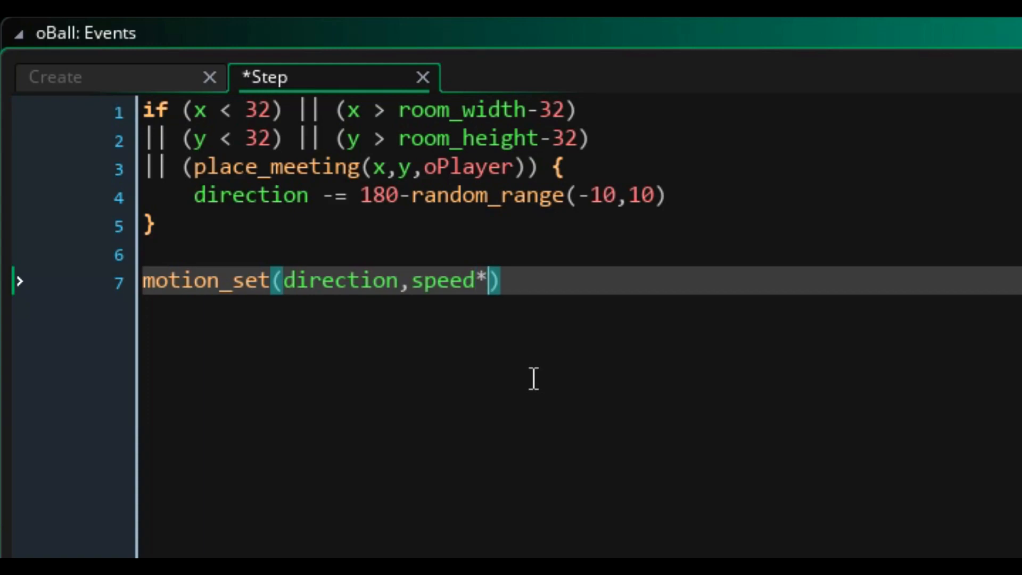
{"action": "type", "text": "globalspeed"}
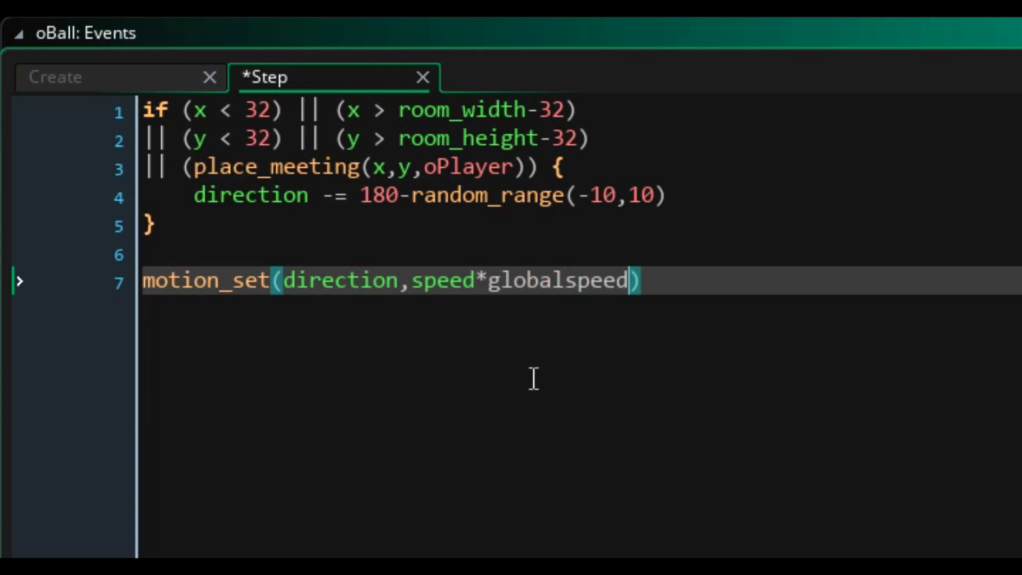
{"action": "type", "text": "_"}
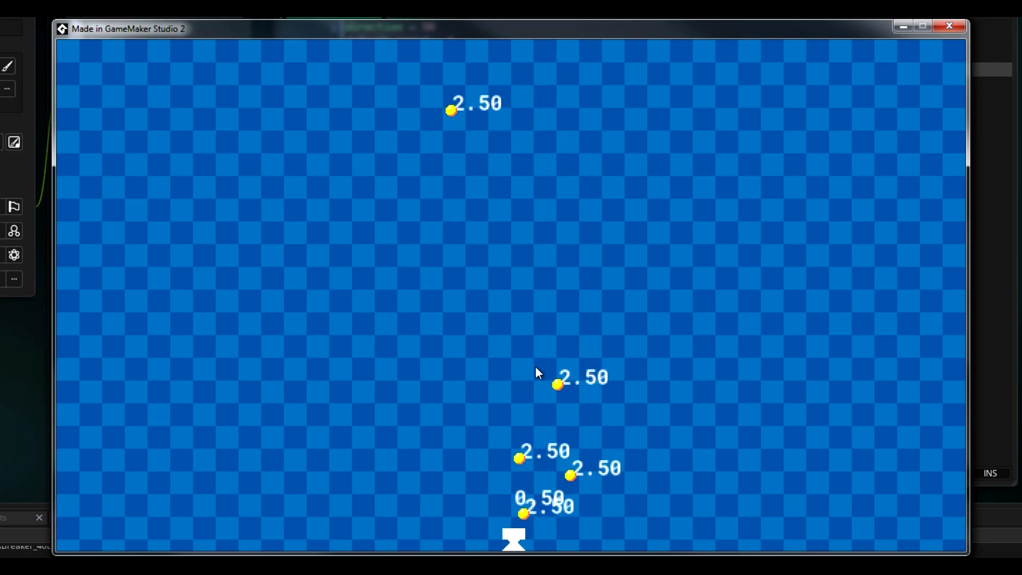
{"action": "mouse_move", "coordinate": [332, 369]}
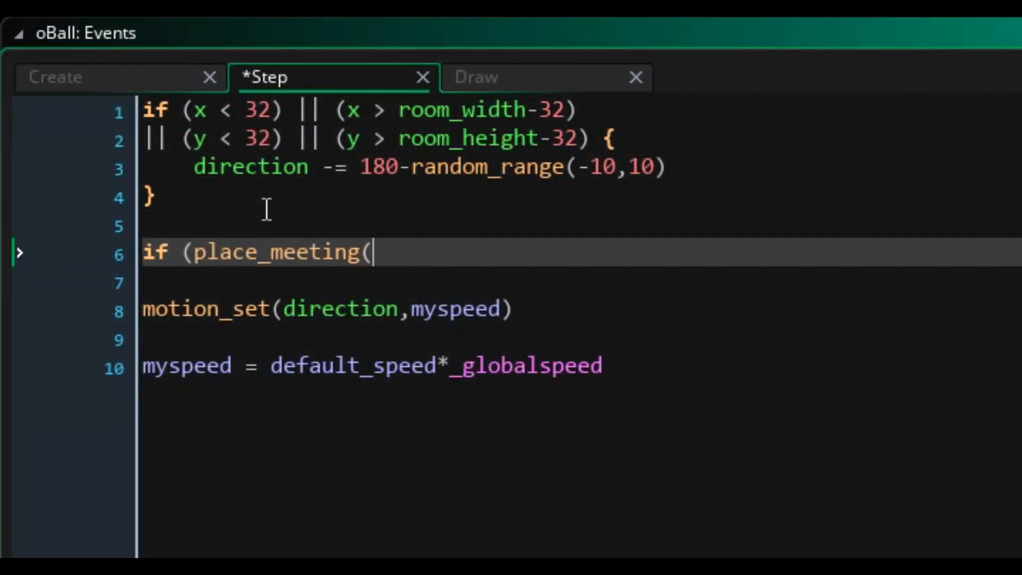
Add an oPlayer place_meeting block redirecting the ball via point_direction and angle_difference
{"action": "type", "text": "x,y,oPlayer)) {"}
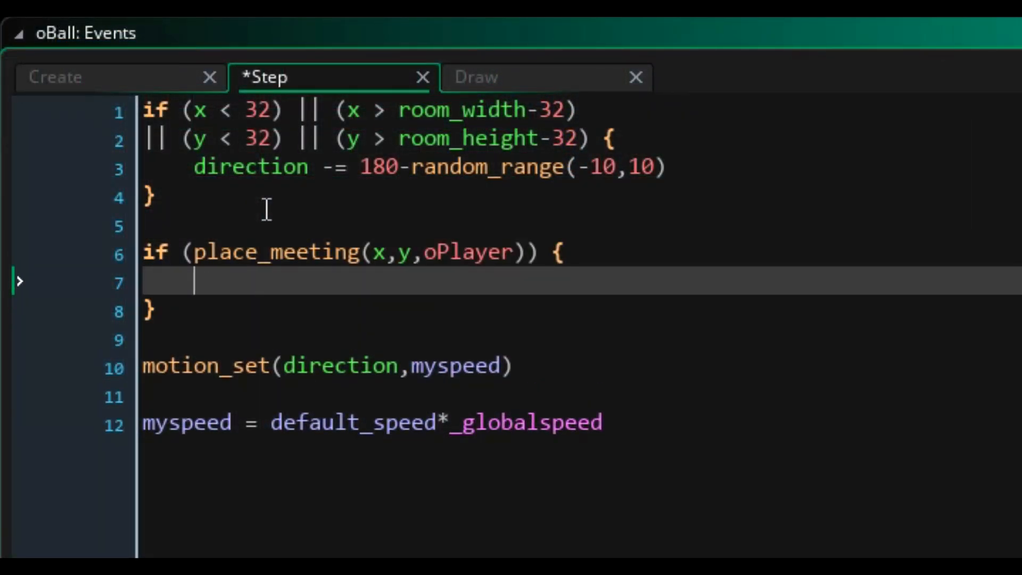
{"action": "type", "text": "player = point_direction(x,y,oPlayer.x,oPlayer.y)"}
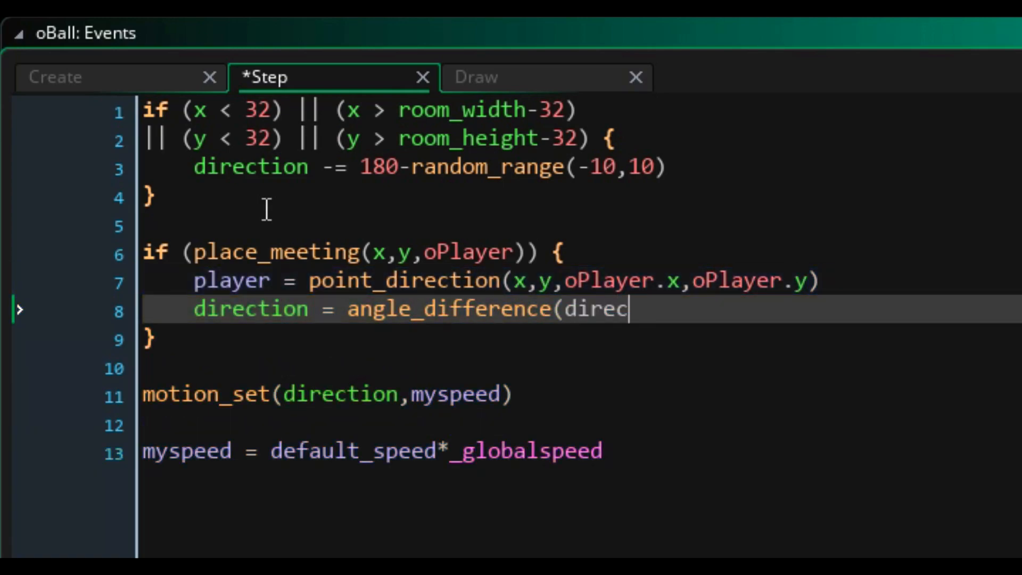
{"action": "type", "text": "tion,player"}
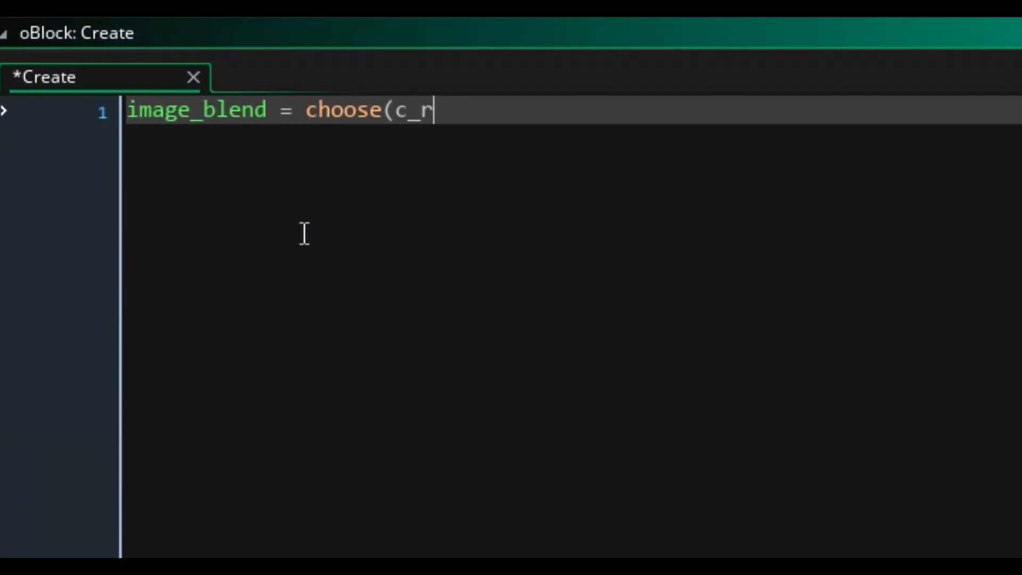
Pick a random six-colour image_blend with hp = 3 and flash = 0, and begin Alarm 0's if (flash)
{"action": "type", "text": "ed,c_blue,c_yellow,"}
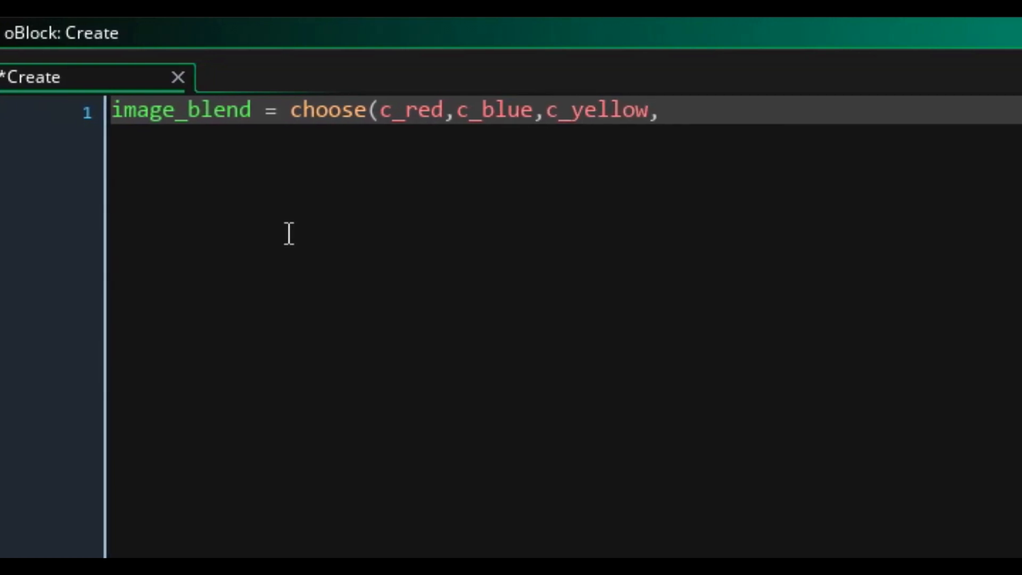
{"action": "type", "text": "c_green,c_purple,c_orange)"}
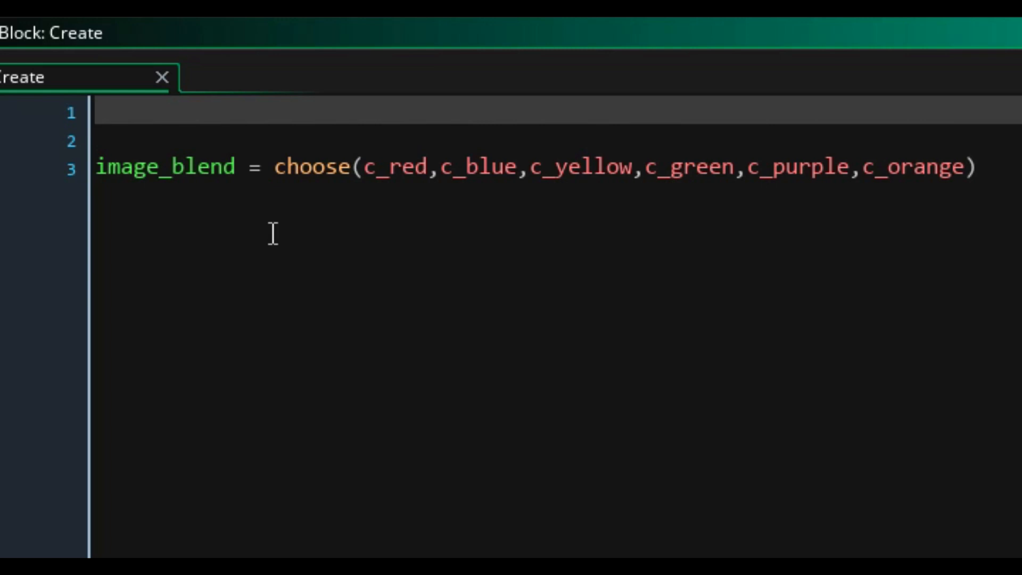
{"action": "type", "text": "hp = 3"}
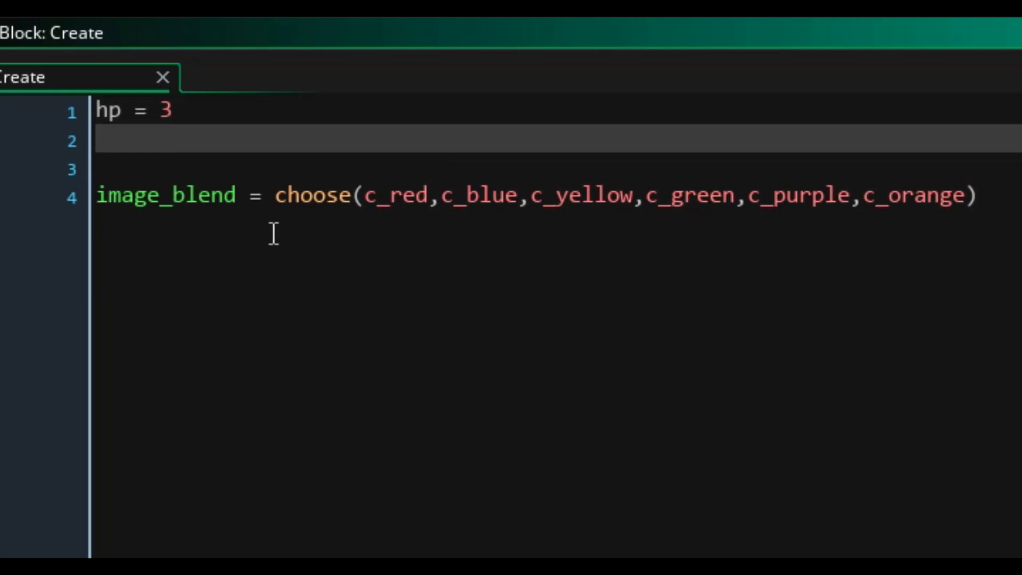
{"action": "type", "text": "flash = 0"}
{"action": "type", "text": "if ("}
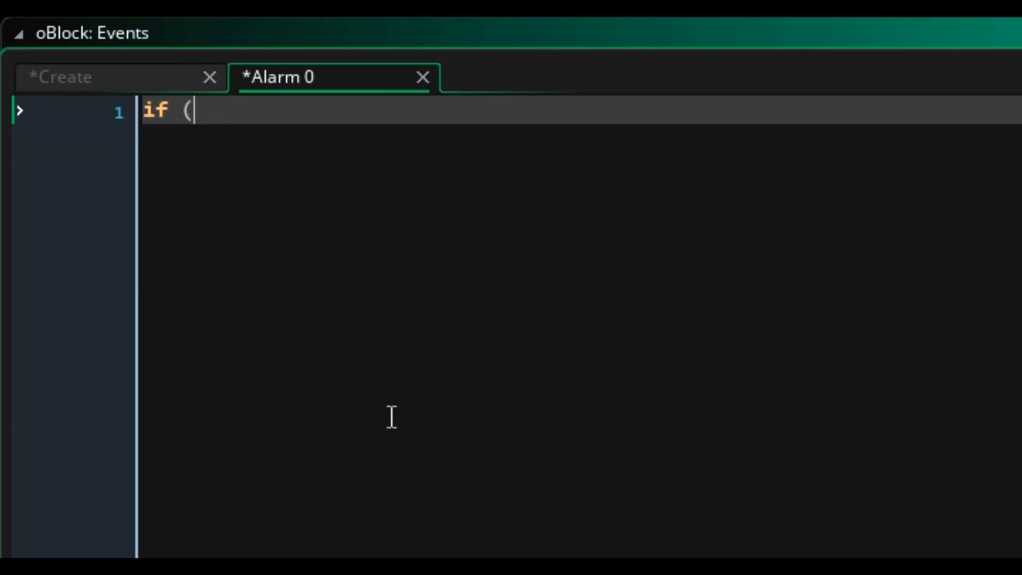
{"action": "type", "text": "flash) {"}
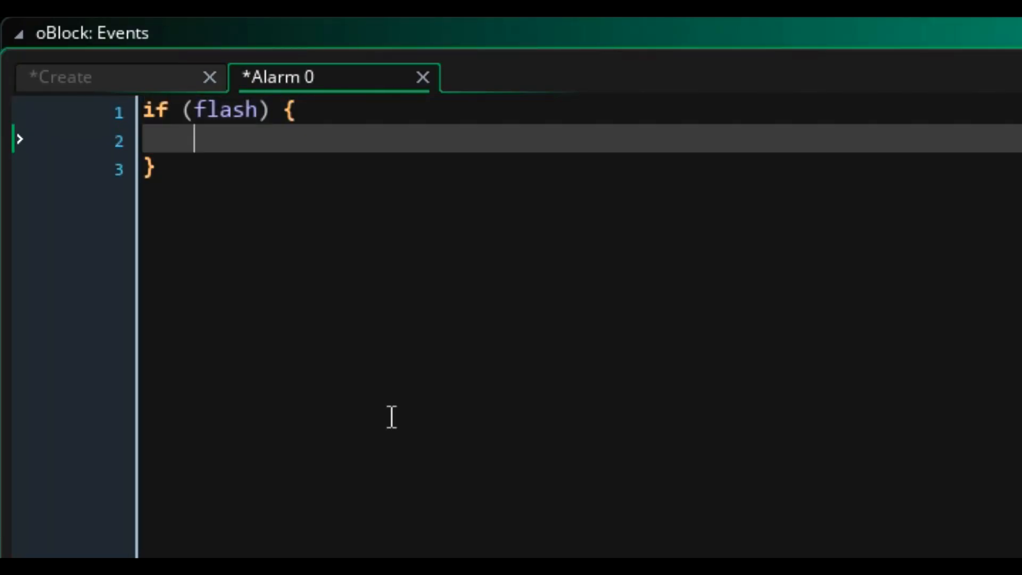
{"action": "left_click", "coordinate": [91, 76]}
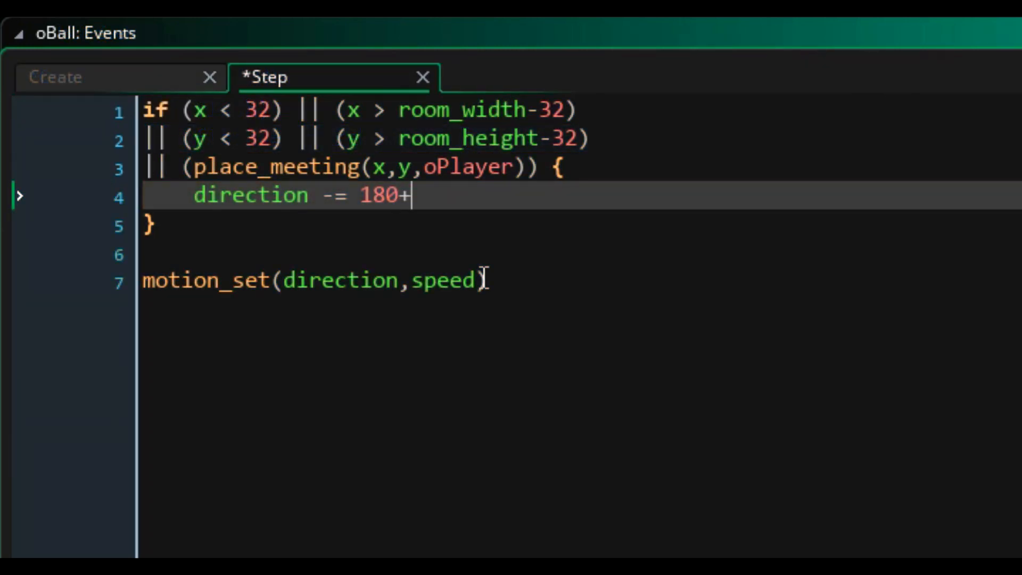
Add a random_range offset and a gpu_set_fog white flash to the block drawing
{"action": "type", "text": "random_range(-5"}
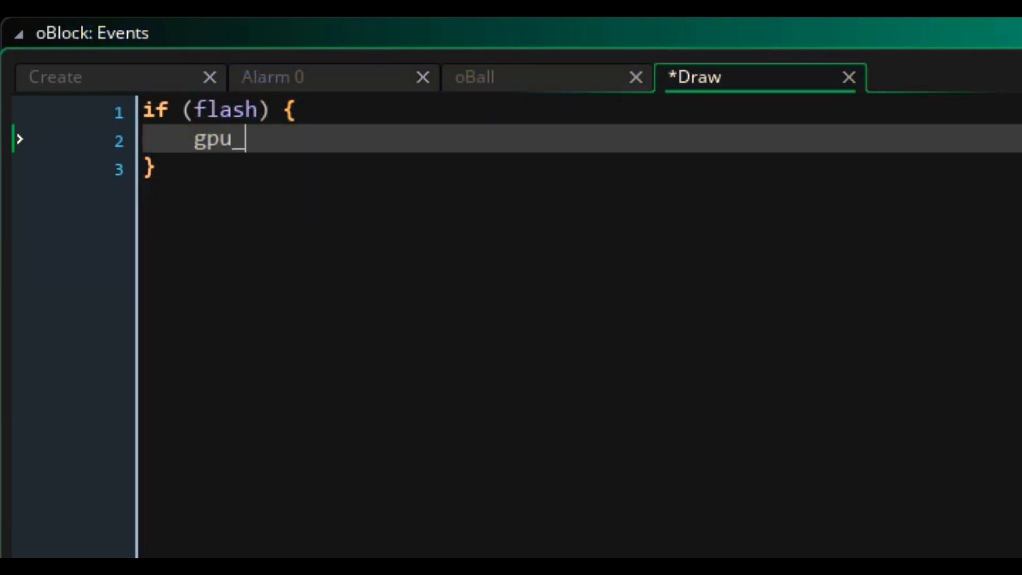
{"action": "type", "text": "set_fog(1,c_white,1,1"}
{"action": "type", "text": "dr"}
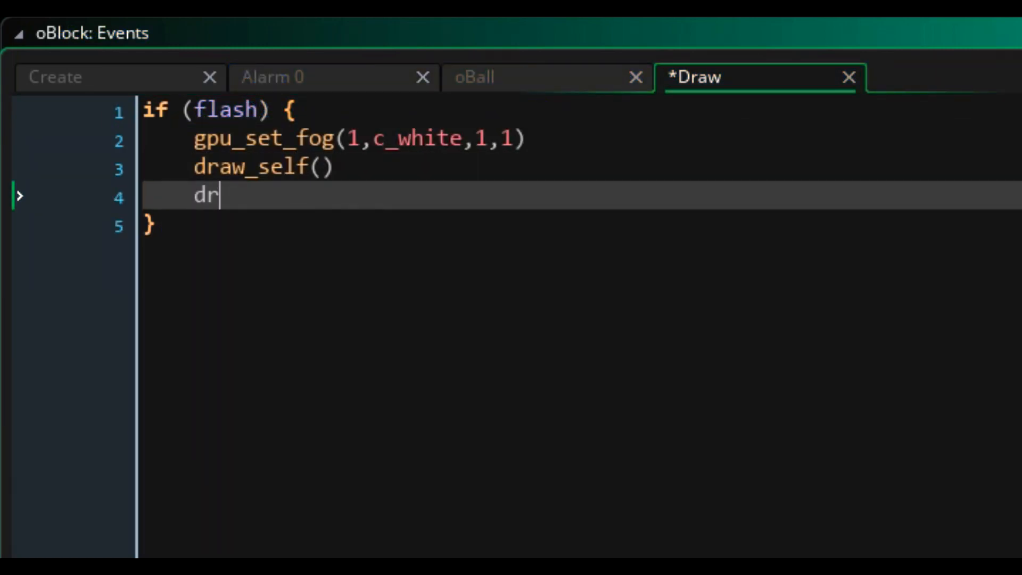
{"action": "type", "text": "gpu_set_fog(0,0,0,0)"}
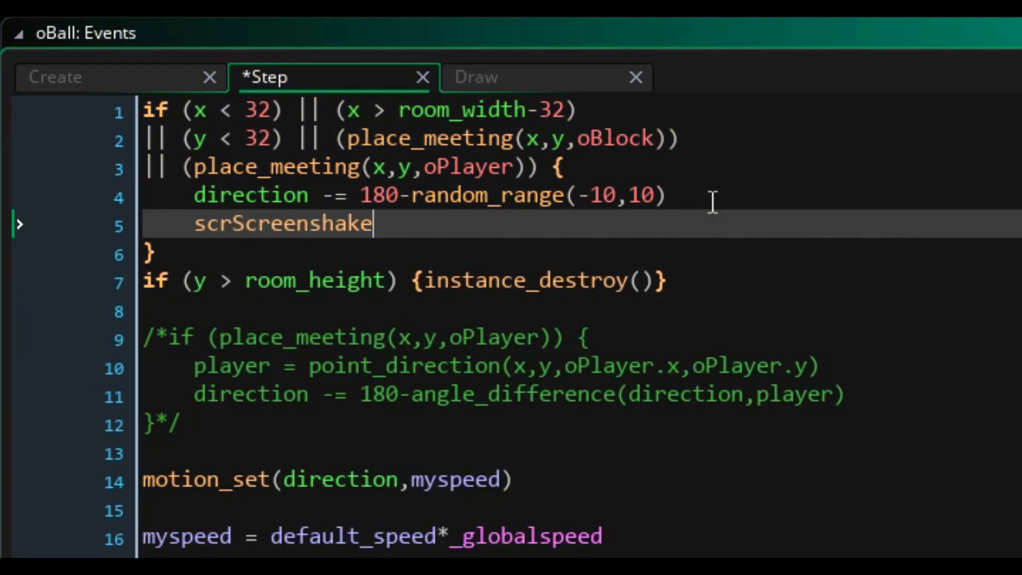
Add the screen shake call values, edit oBoom's Alarm 0 event, and run the game
{"action": "type", "text": "(5,"}
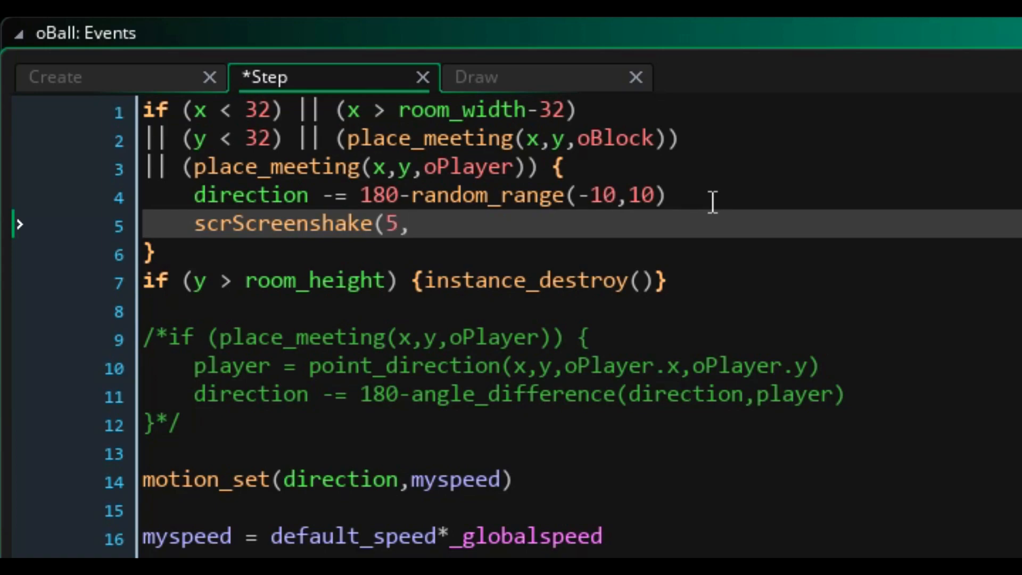
{"action": "type", "text": "5,10)"}
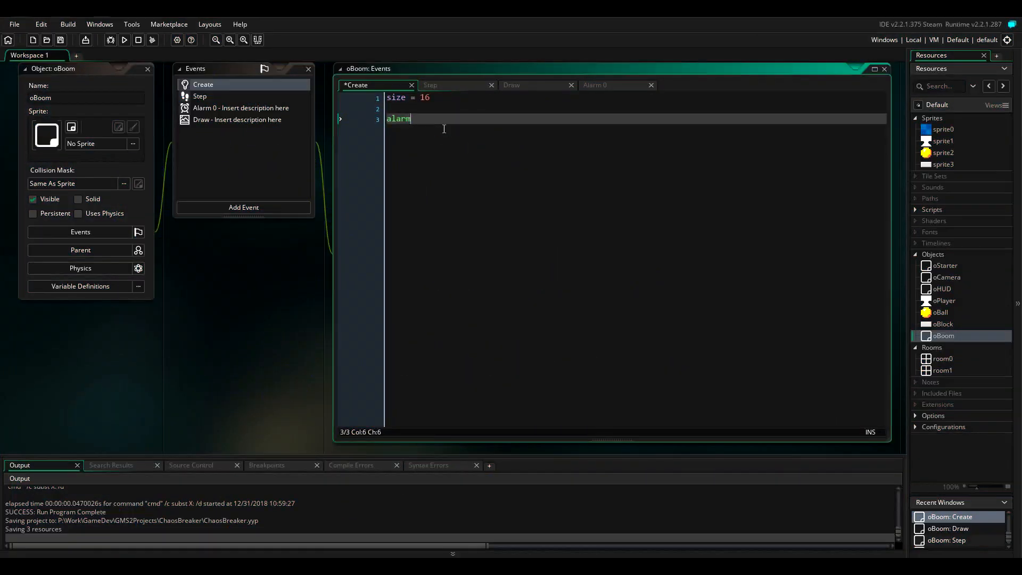
{"action": "left_click", "coordinate": [241, 108]}
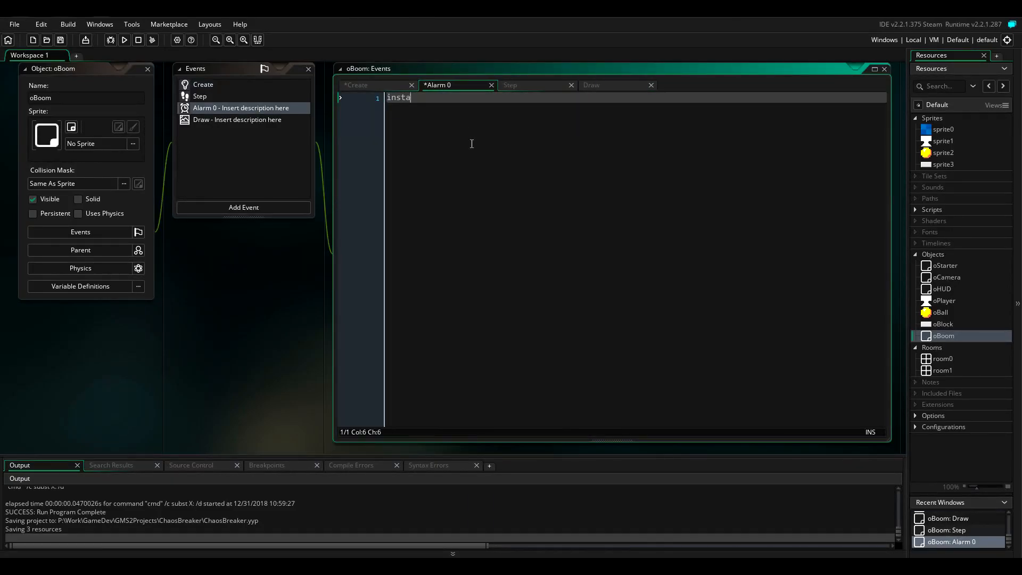
{"action": "left_click", "coordinate": [124, 40]}
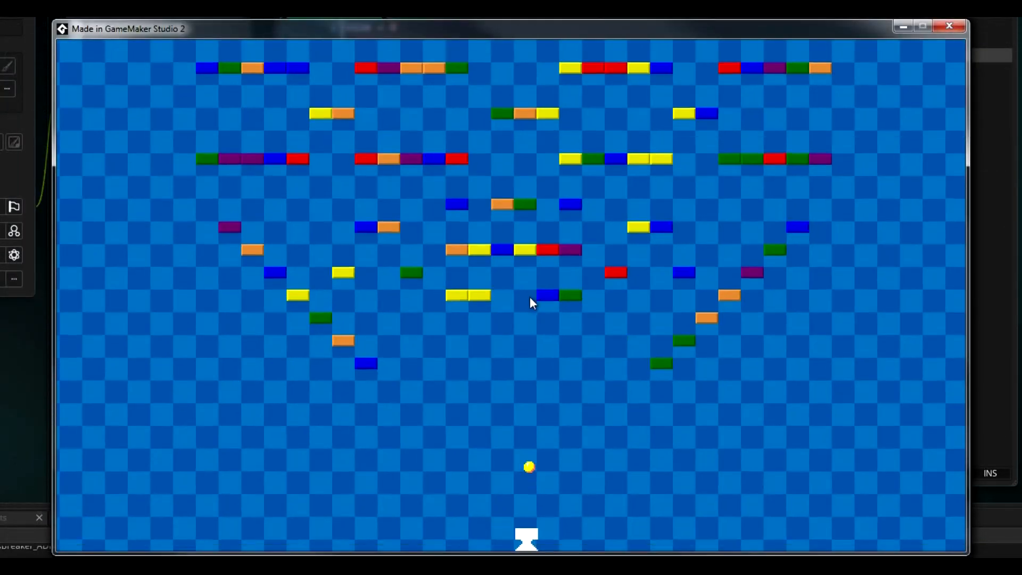